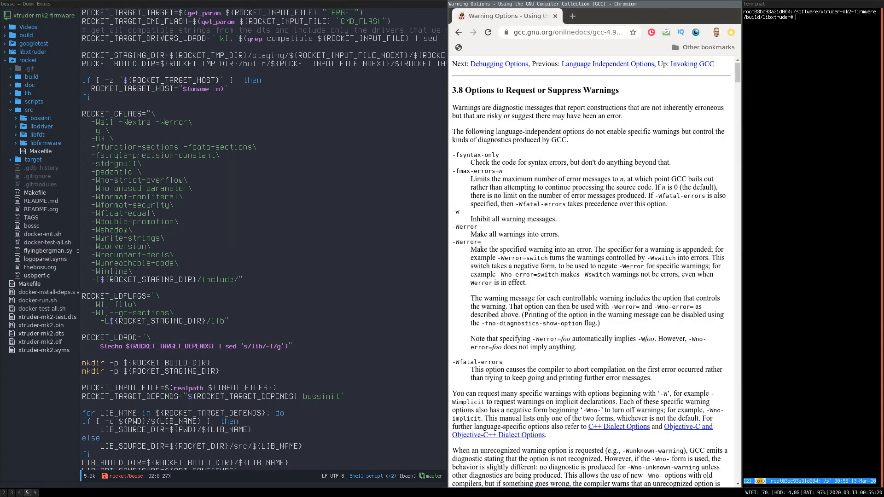
mouse_move(614, 162)
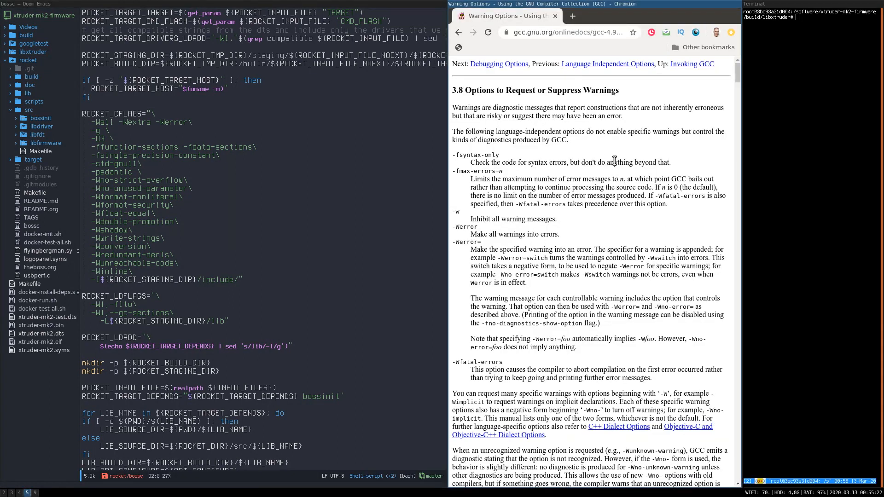
Step: Scroll down through the GCC Warning Options page toward the flag list
scroll(down, 3)
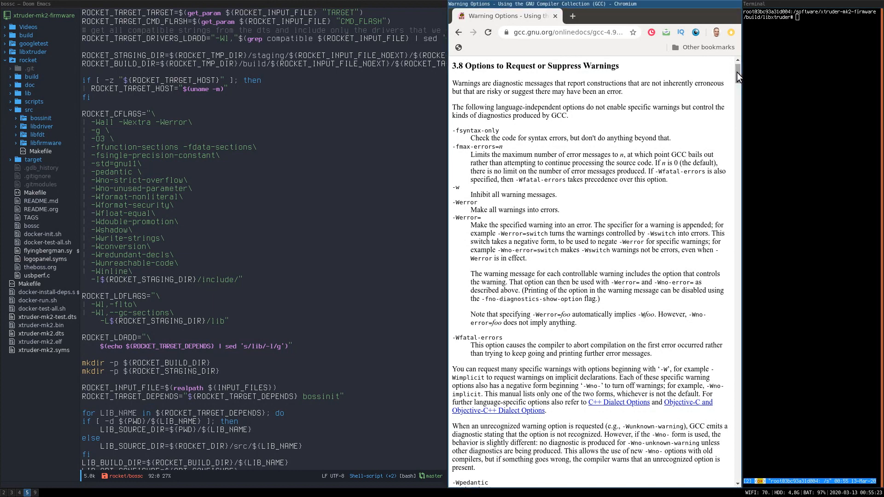
scroll(down, 3)
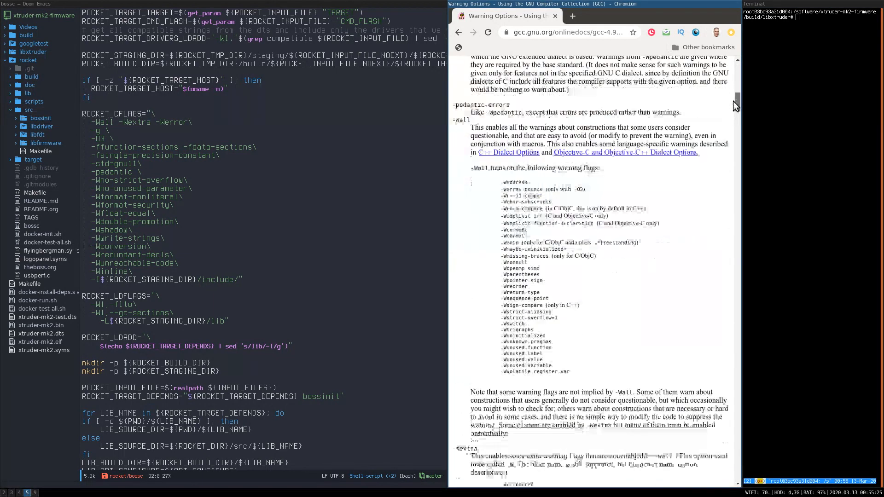
scroll(down, 3)
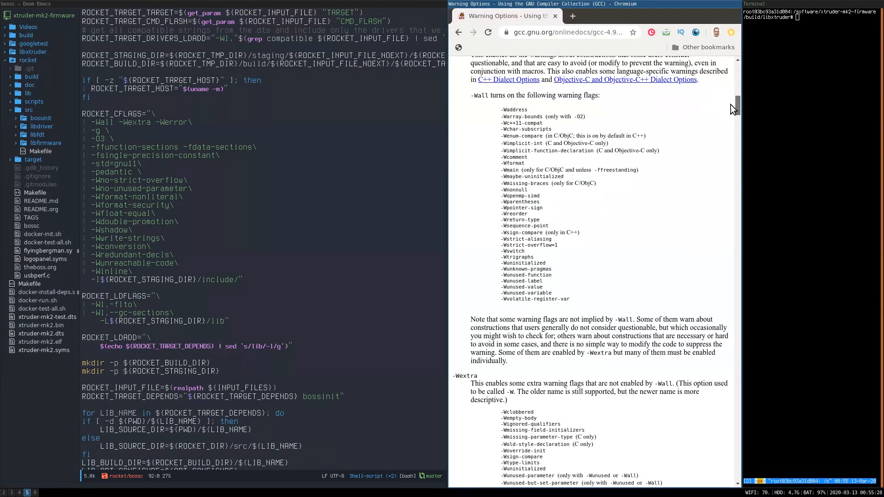
scroll(down, 3)
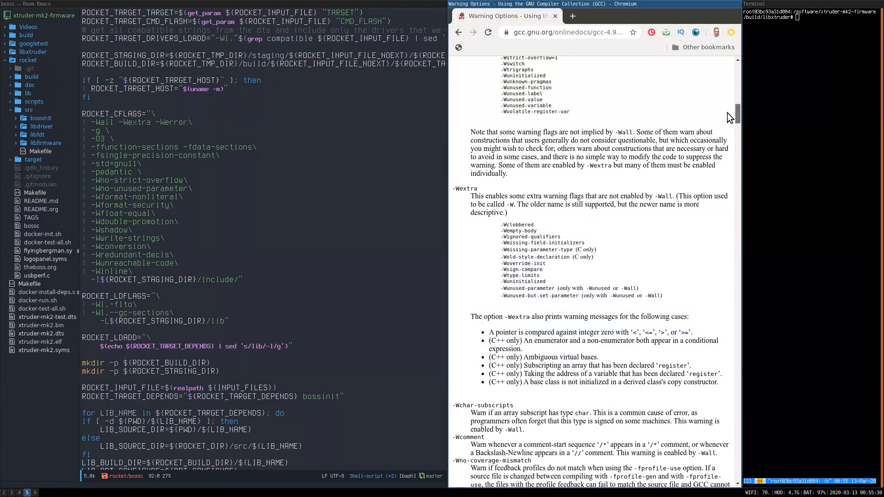
scroll(down, 3)
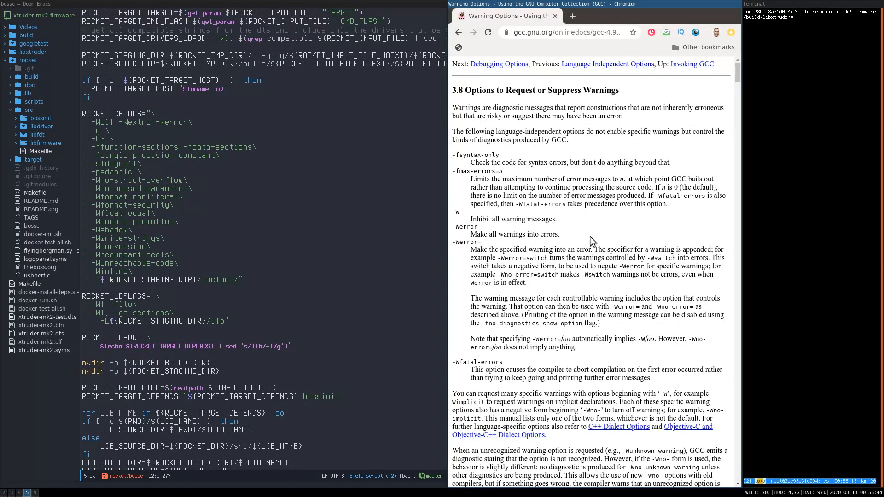
scroll(down, 3)
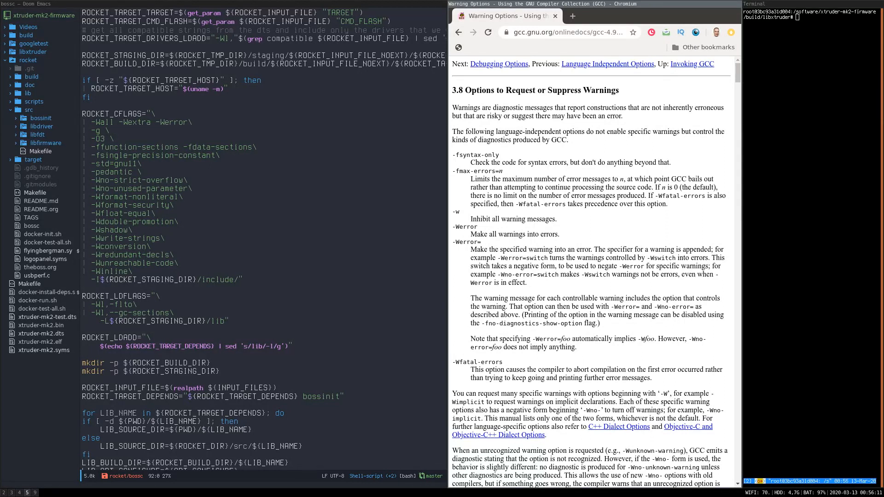
Step: Search the page for 'float-equal', then for 'wall' to reach -Wall and the flags it enables
click(571, 32)
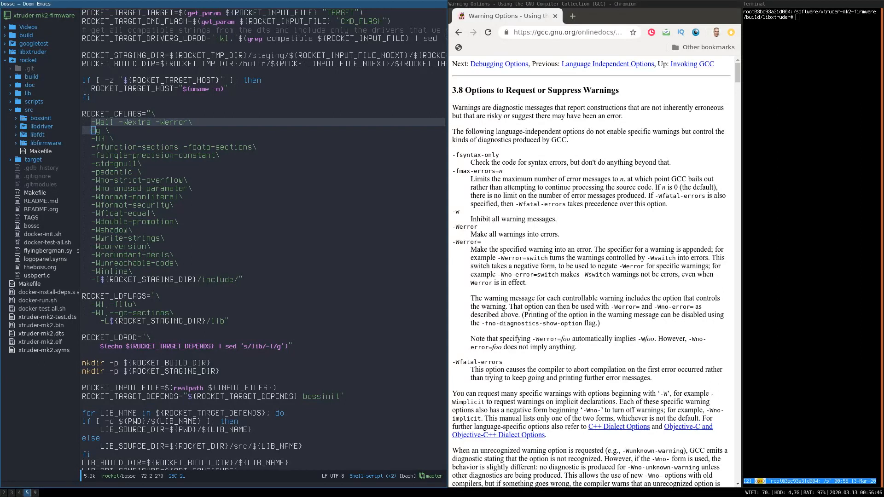
text(float-equal)
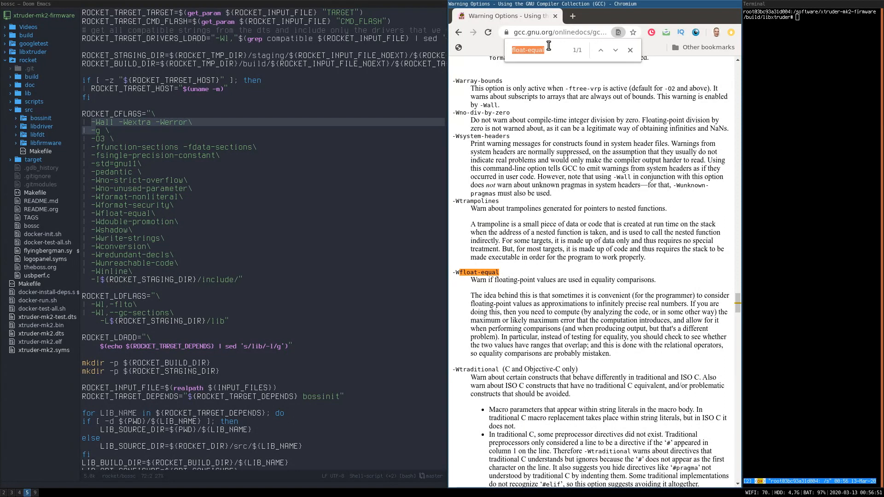
text(wall)
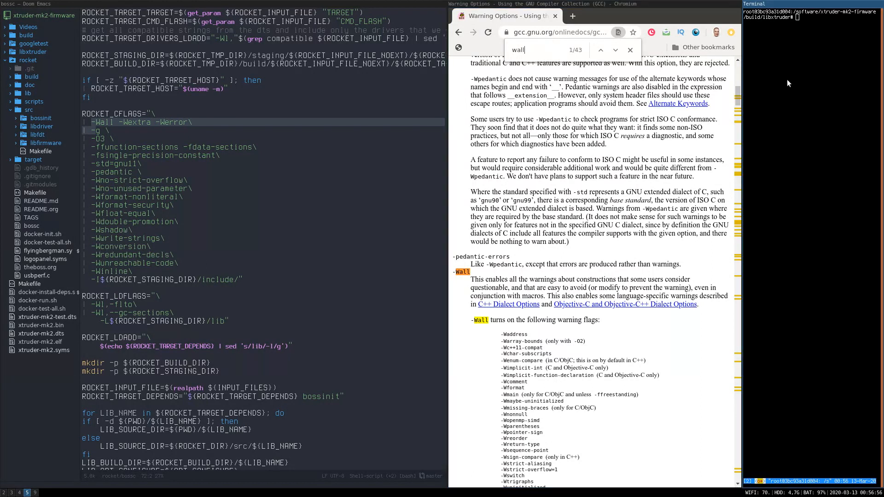
scroll(down, 3)
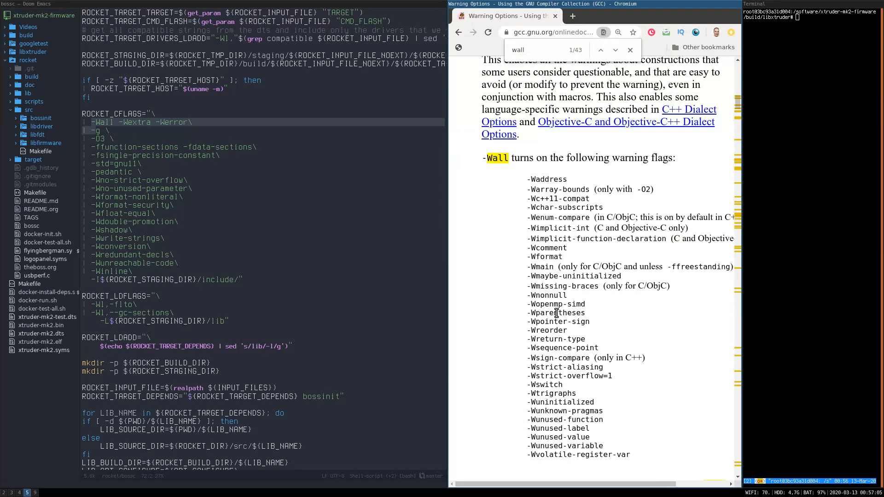
scroll(down, 3)
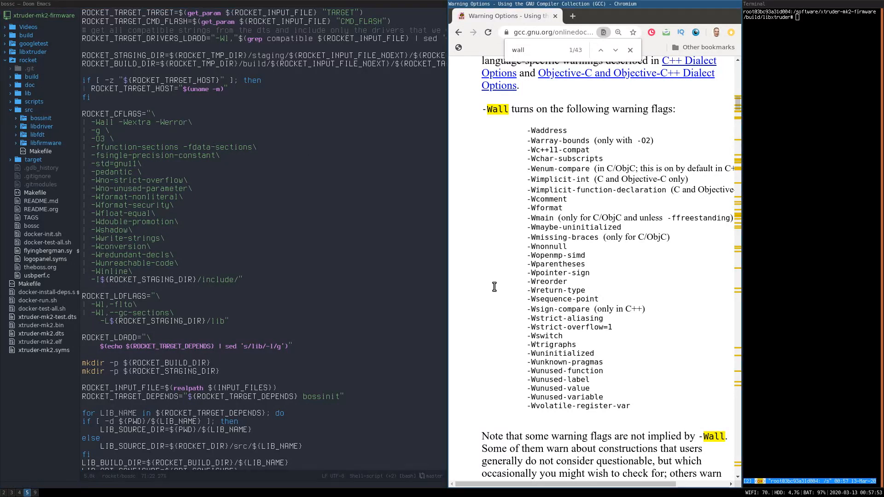
Step: Scroll past the -Wall list to the -Wextra section and its extra warning flags
scroll(down, 3)
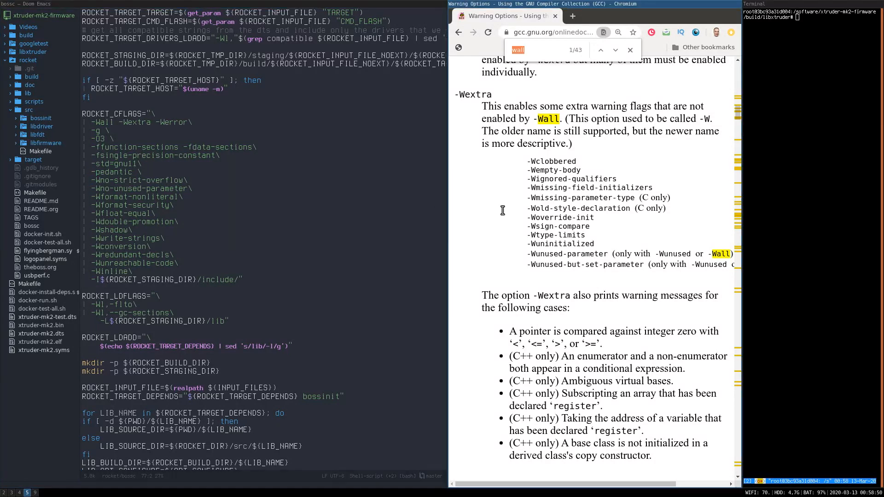
Step: Search 'pedantic' and step through matches to the -Wpedantic strict ISO C/C++ description
text(pedantic)
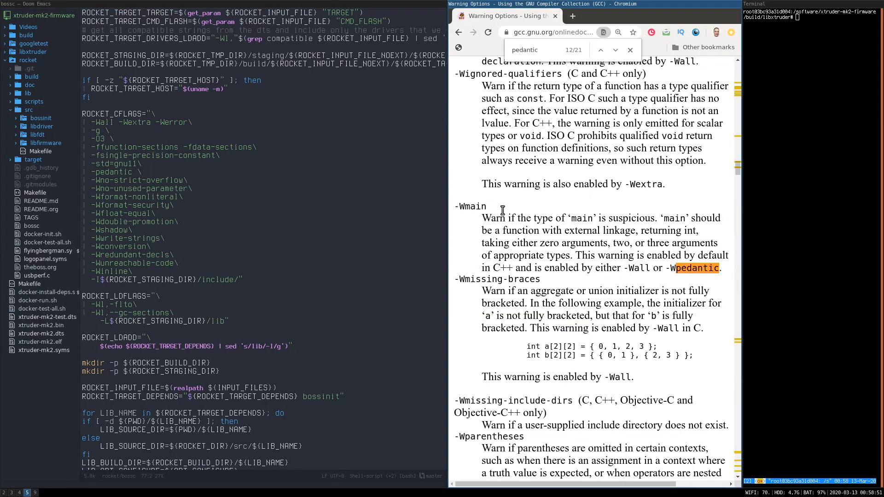
click(601, 49)
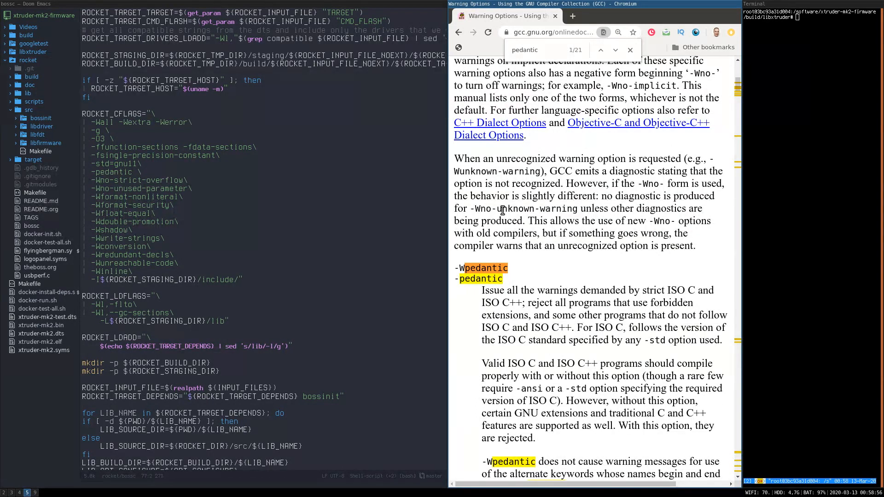
scroll(down, 3)
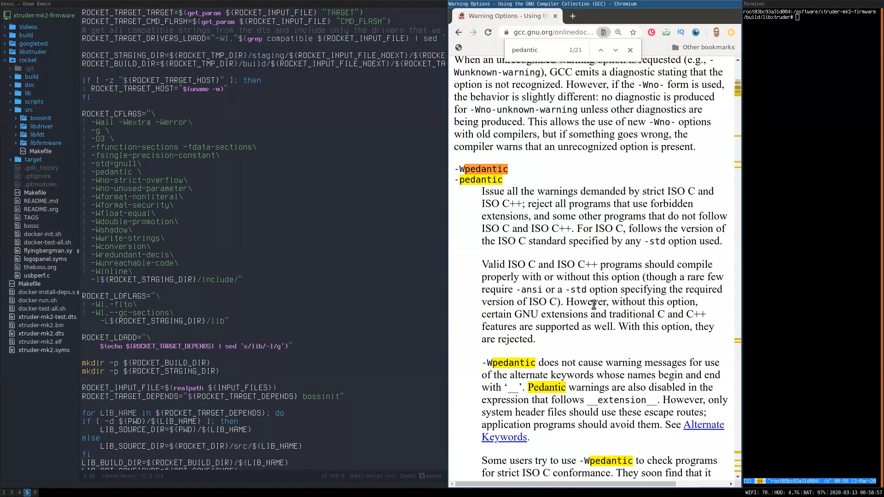
scroll(down, 3)
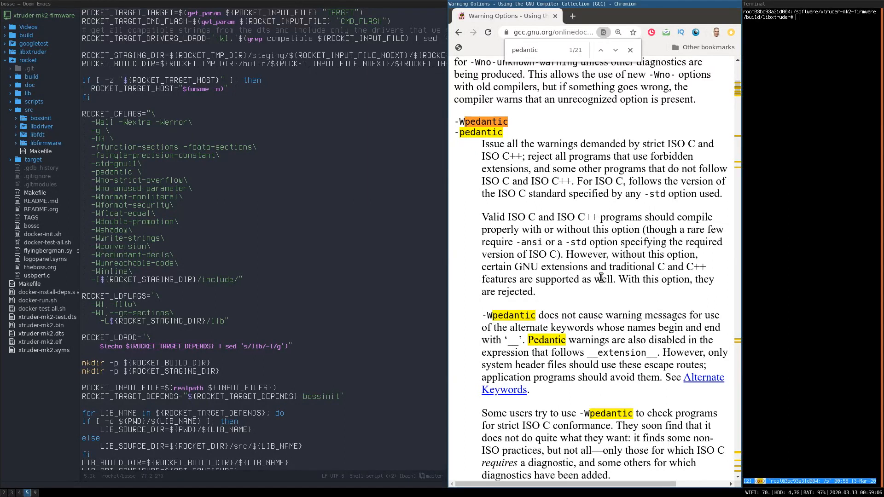
scroll(down, 3)
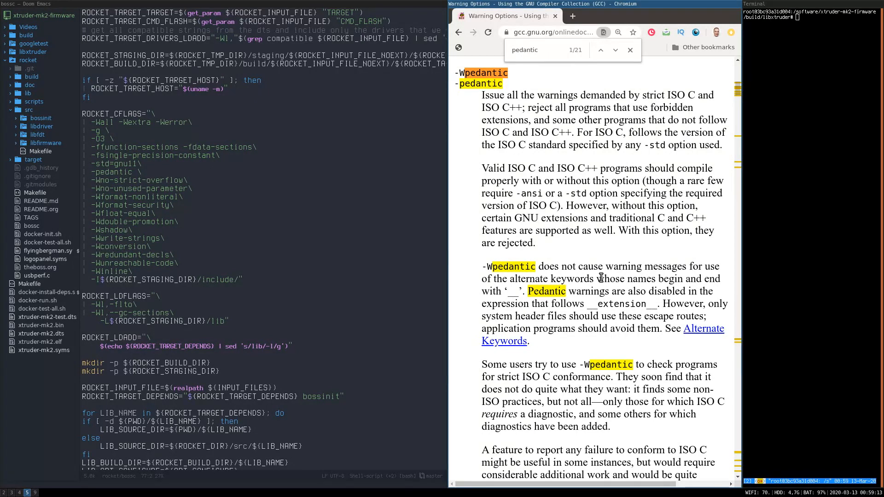
mouse_move(550, 276)
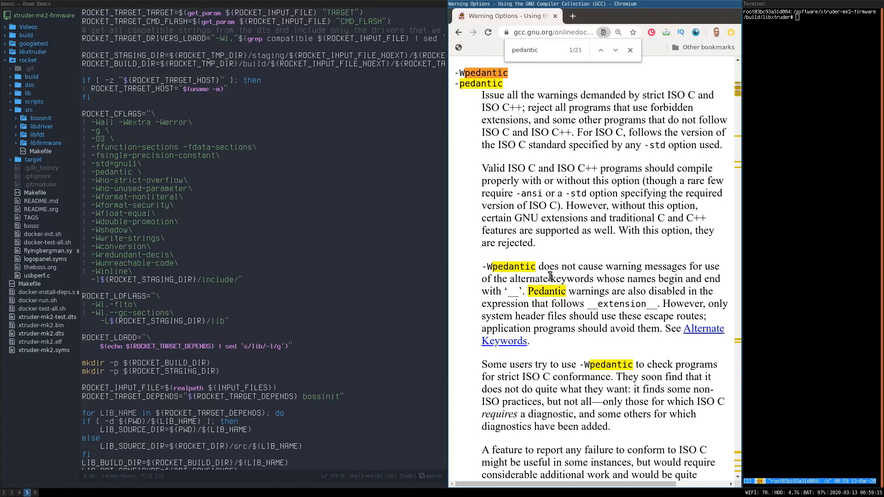
mouse_move(588, 304)
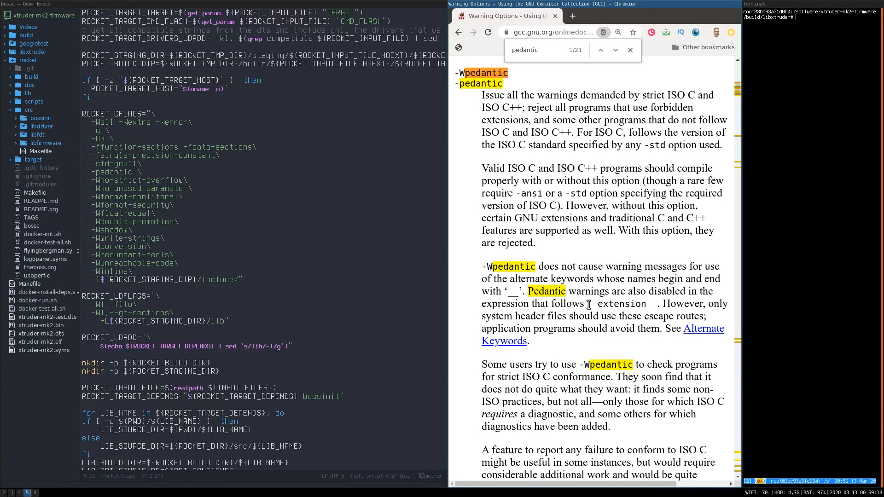
mouse_move(598, 326)
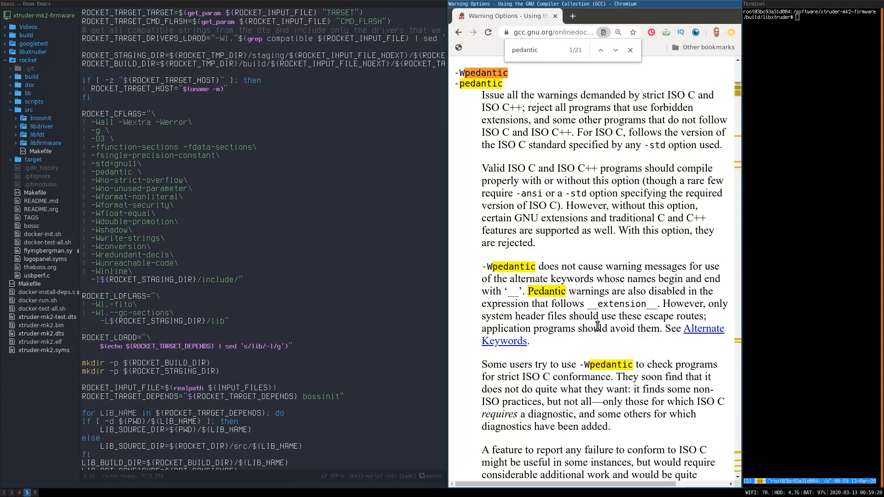
Step: Select the __extension__ keyword in the -Wpedantic description
double_click(622, 304)
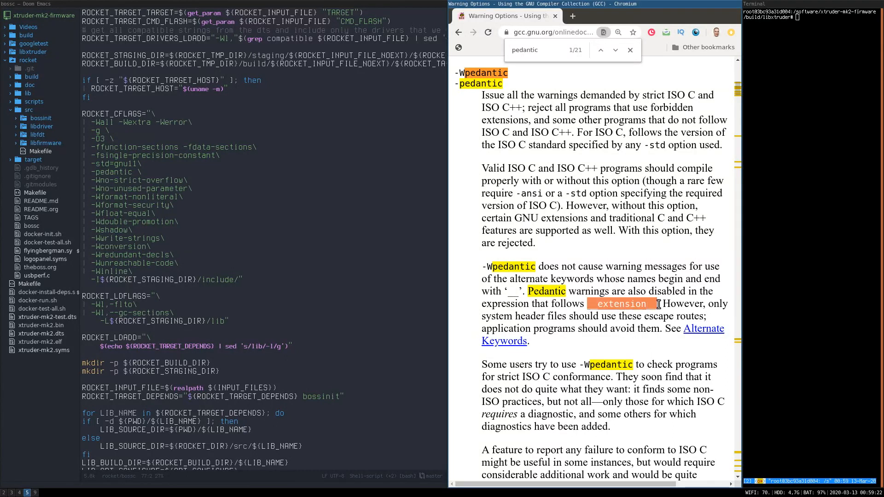
mouse_move(643, 332)
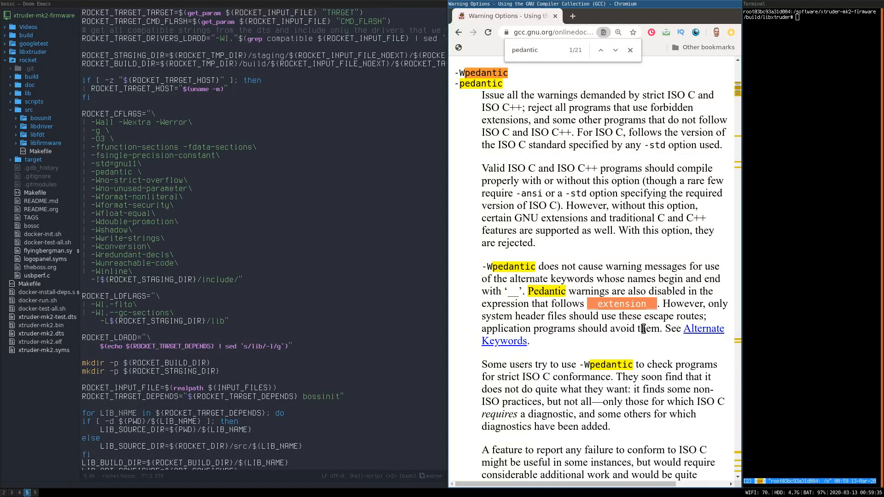
mouse_move(627, 326)
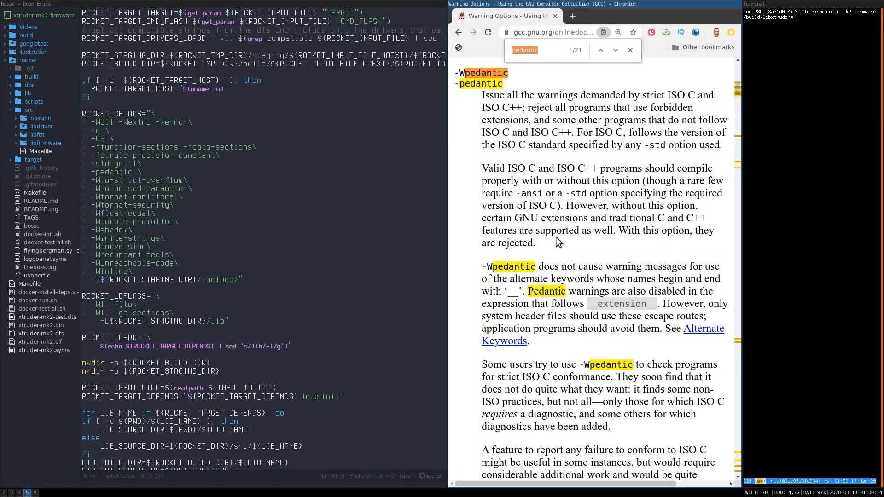
Step: Search 'format-secu' to reach the -Wformat-security format-function warning description
text(format-secu)
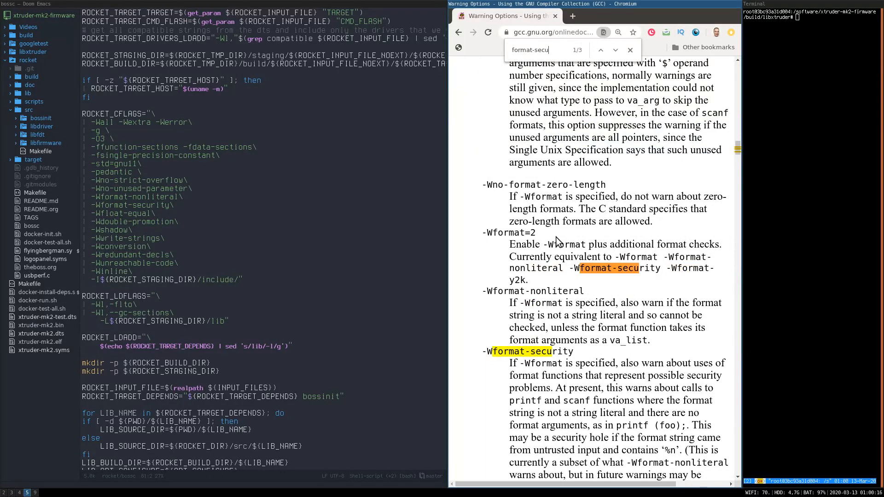
scroll(down, 3)
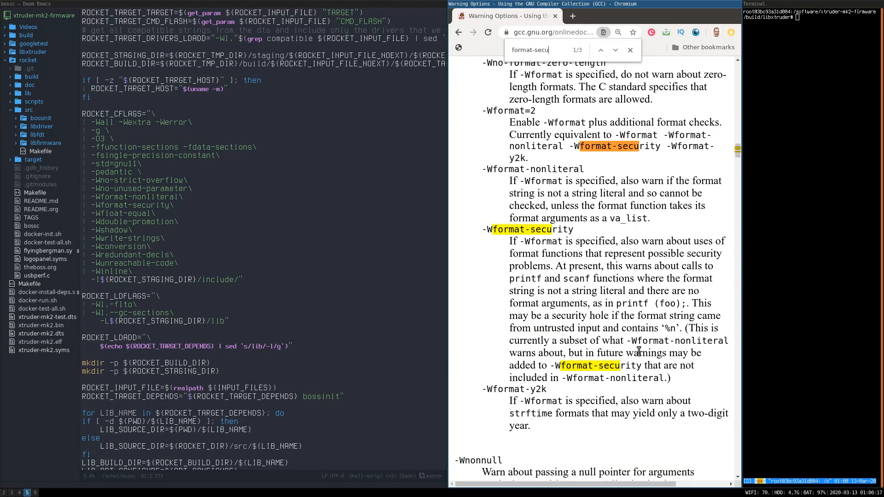
mouse_move(549, 312)
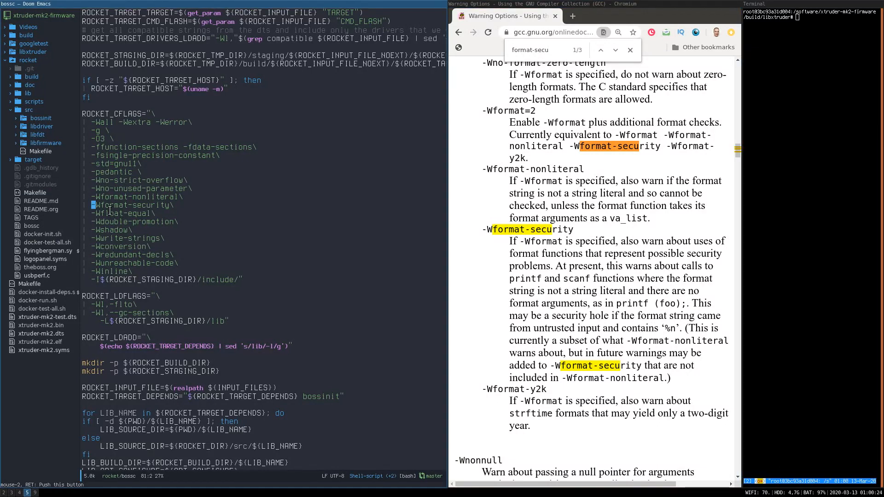
Step: Search 'float-e' to reach the -Wfloat-equal entry on floating-point equality comparisons
text(f)
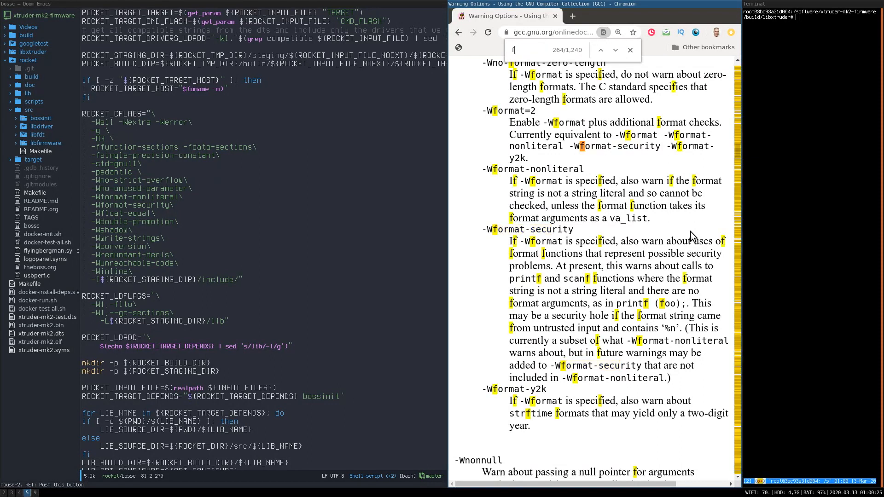
text(loat-e)
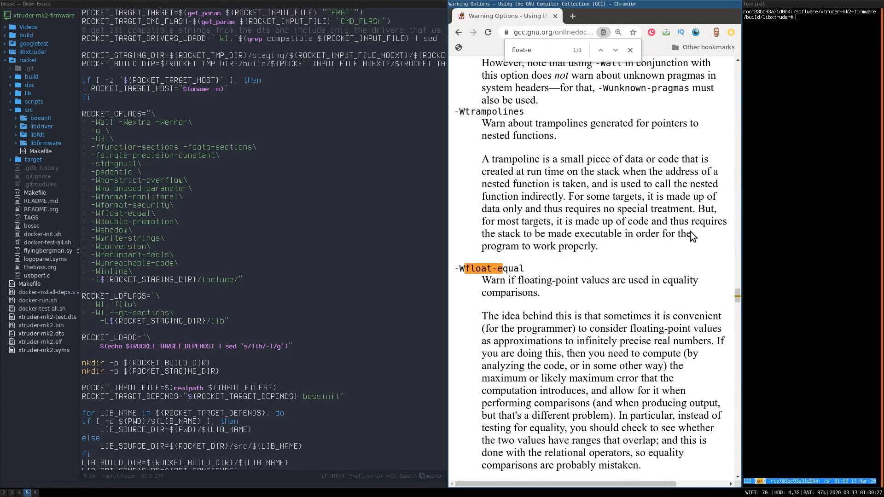
scroll(down, 3)
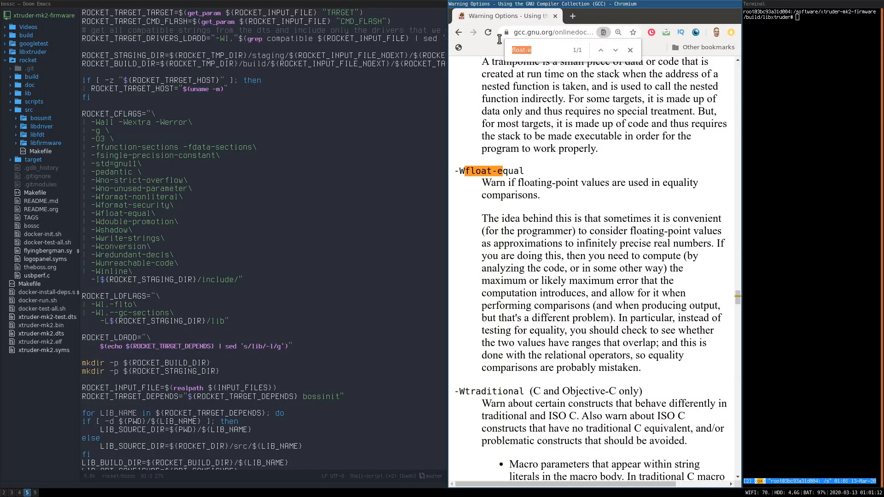
mouse_move(593, 103)
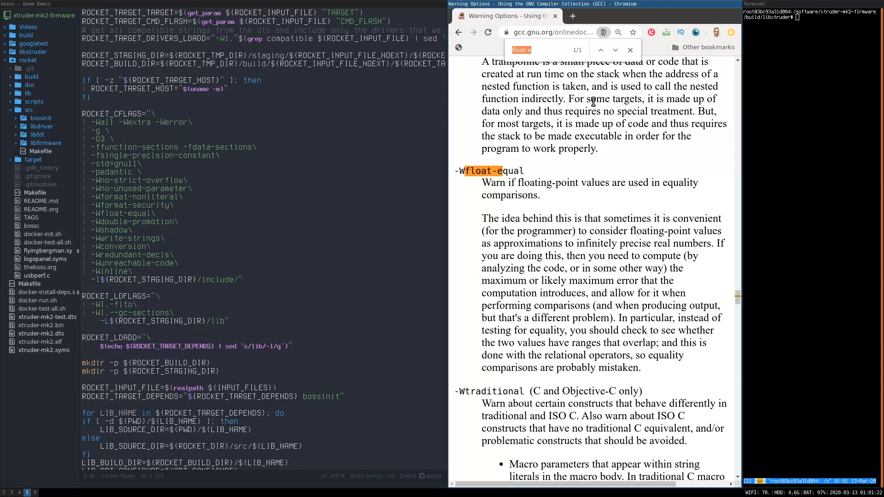
Step: Search 'shadow' to reach -Wshadow, then move to the next flag in the build script
text(shadow)
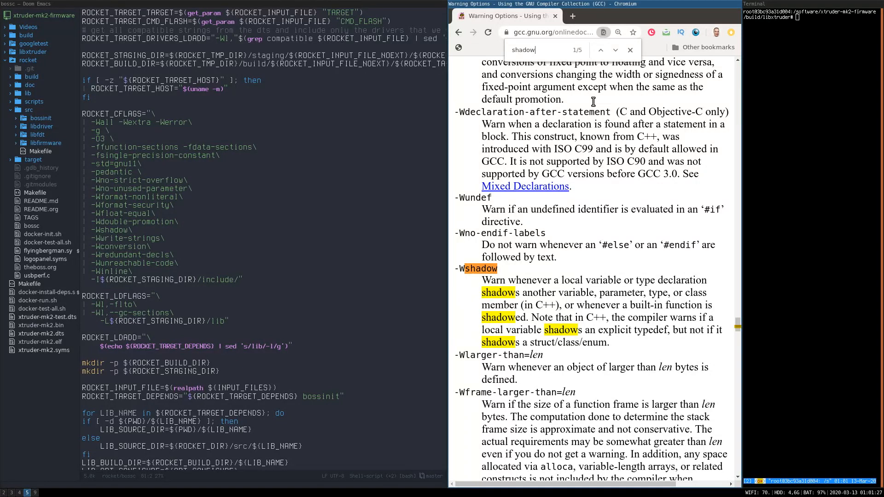
mouse_move(558, 173)
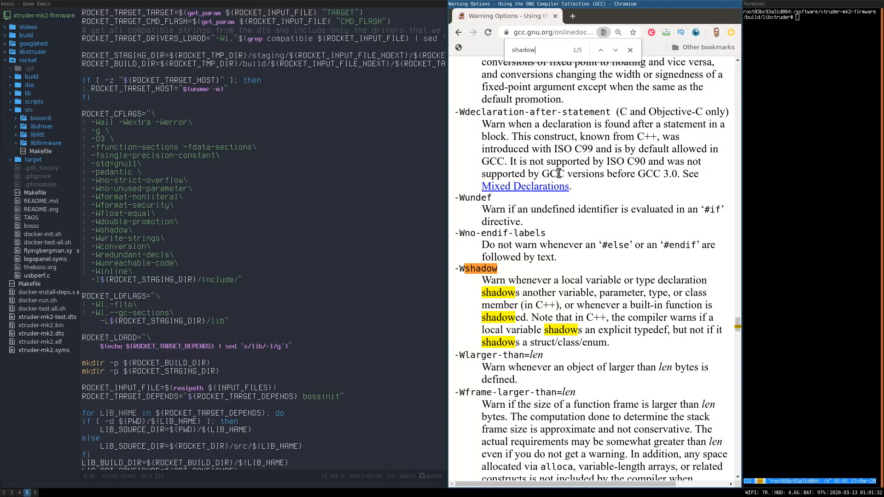
mouse_move(527, 199)
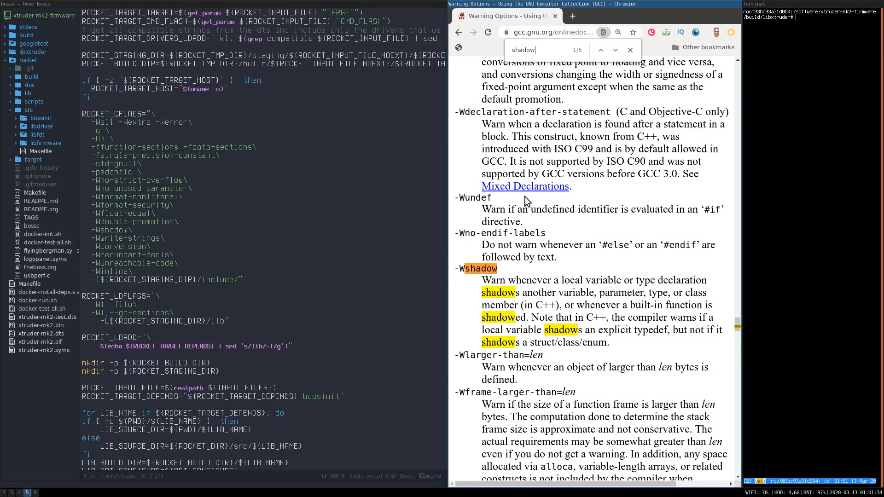
mouse_move(509, 188)
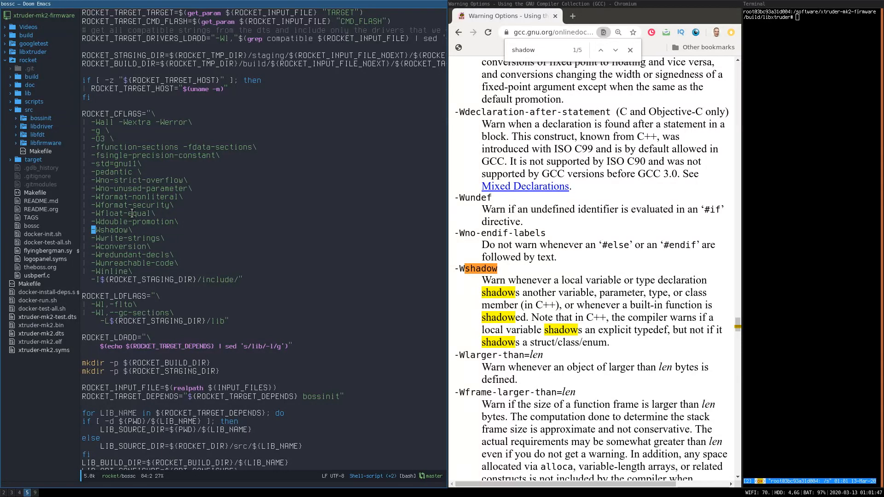
key(down)
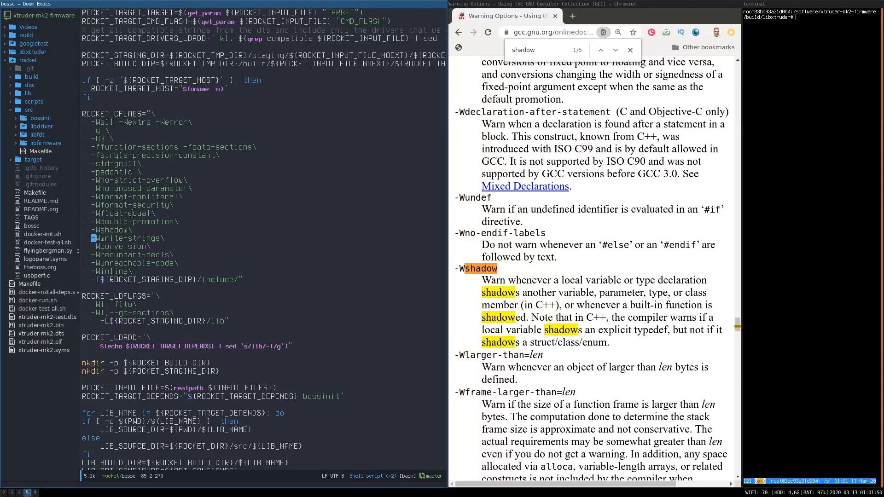
mouse_move(486, 318)
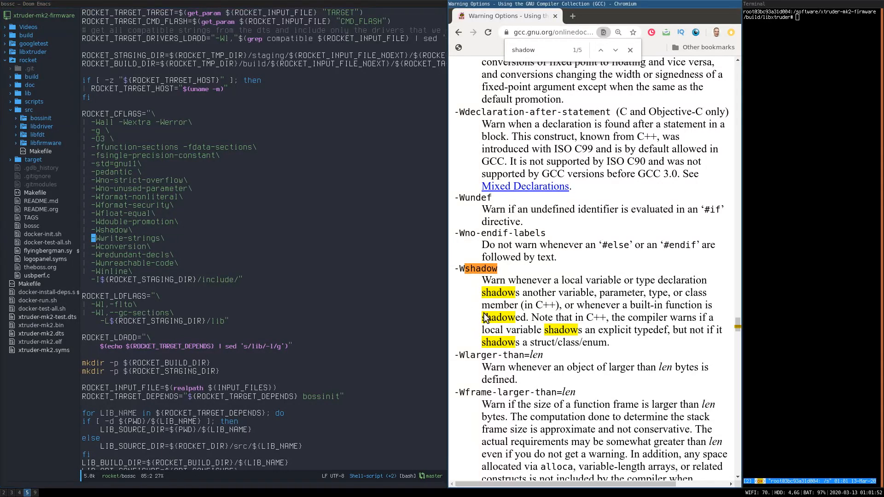
Step: Search 'write' for -Wwrite-strings, then 'conv' to reach the -Wconversion entry
text(write-s)
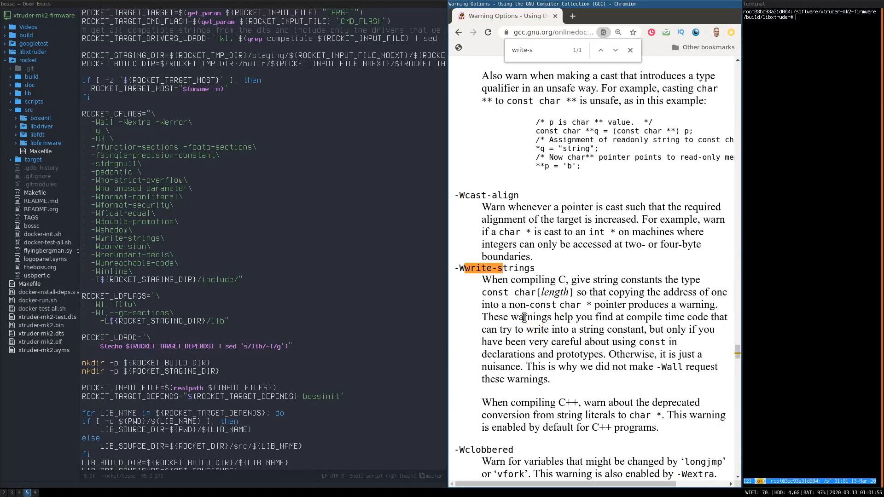
mouse_move(564, 370)
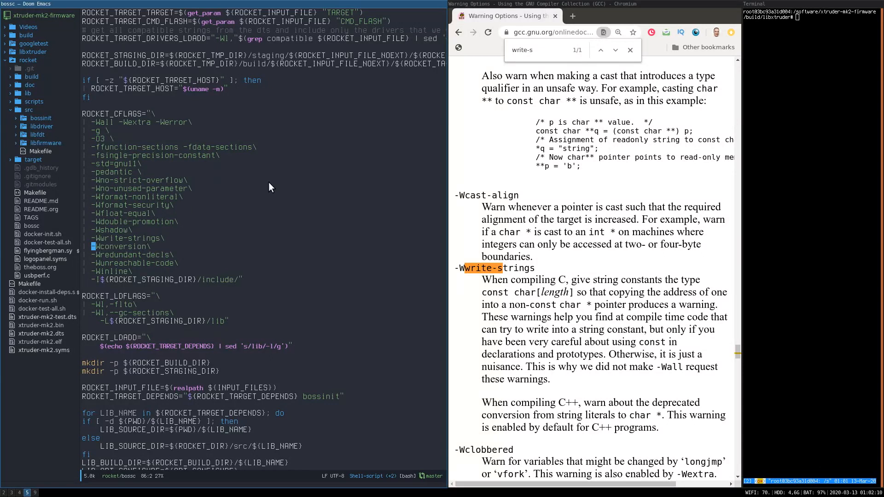
text(conversion)
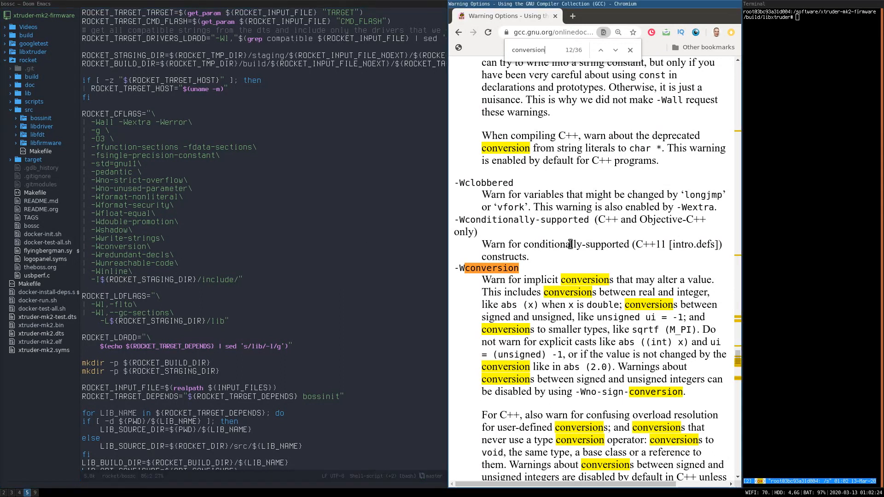
Step: Search 'redunda' to reach the -Wredundant-decls entry on repeated declarations
text(red)
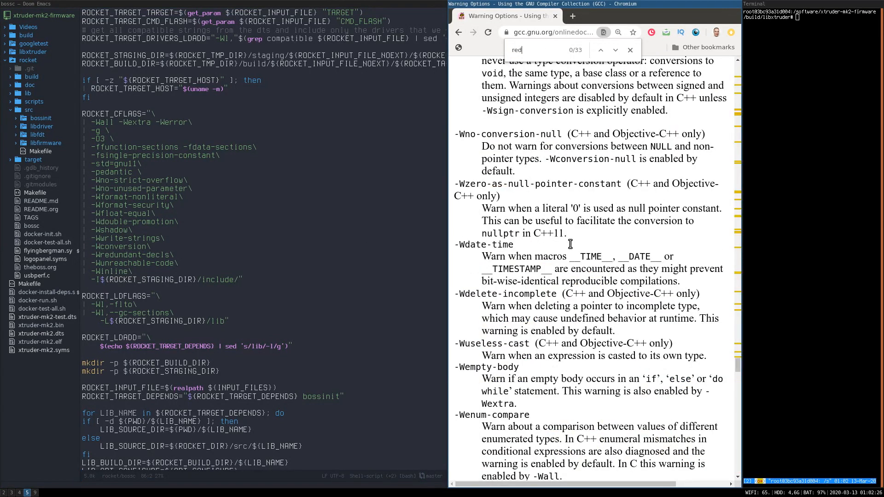
text(redunda)
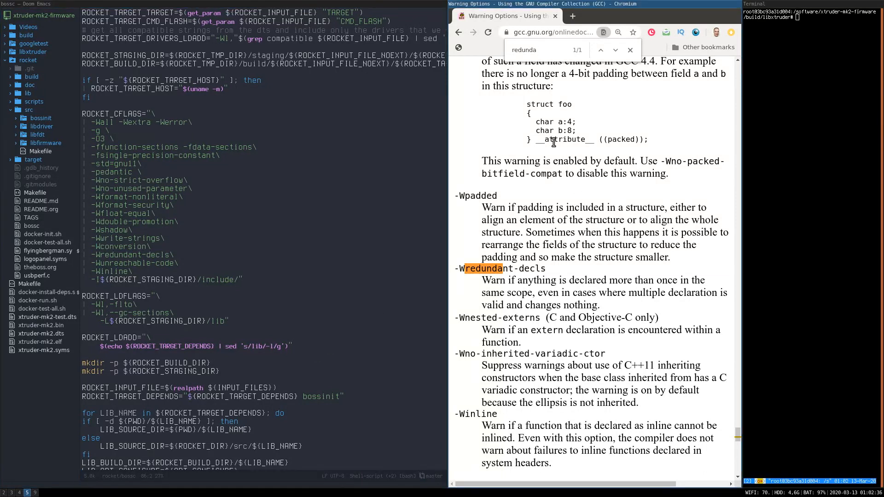
Step: Close the find bar and scroll down to the -Wstrict-overflow level descriptions
click(630, 49)
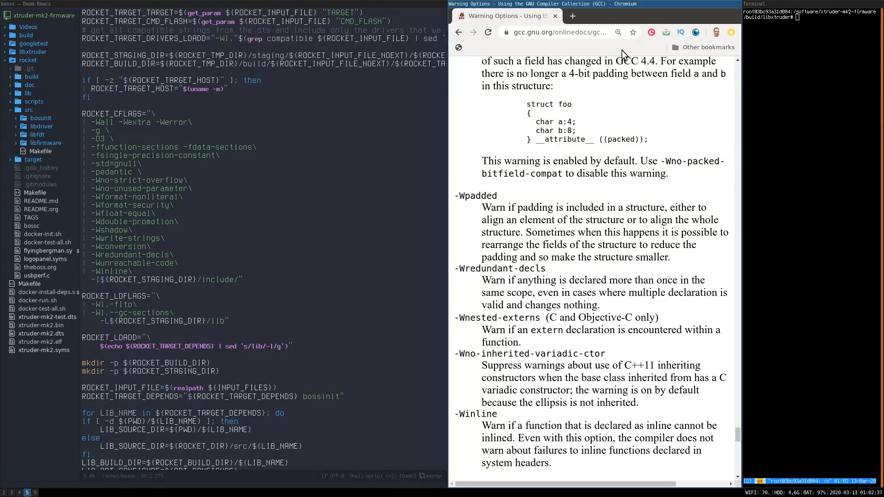
mouse_move(655, 271)
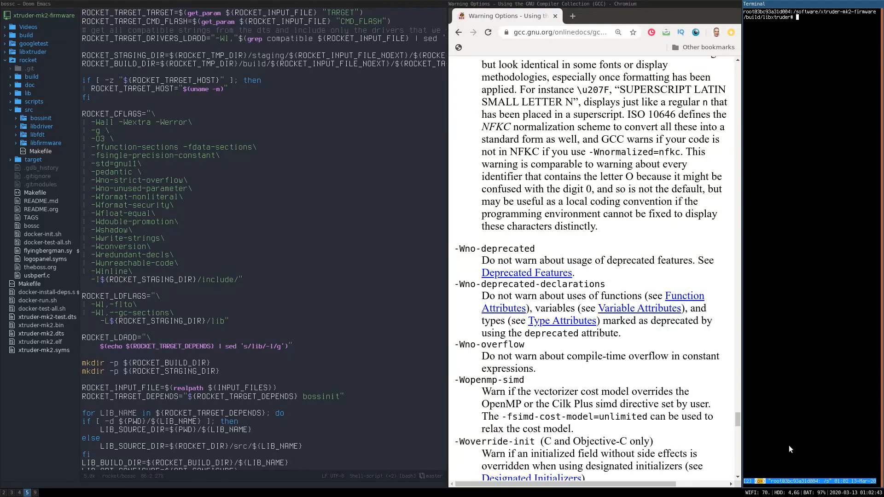
scroll(down, 3)
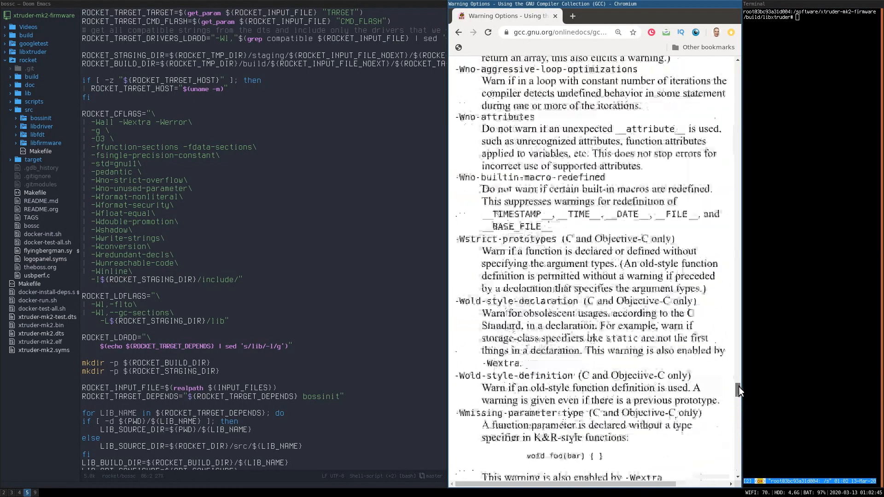
scroll(down, 3)
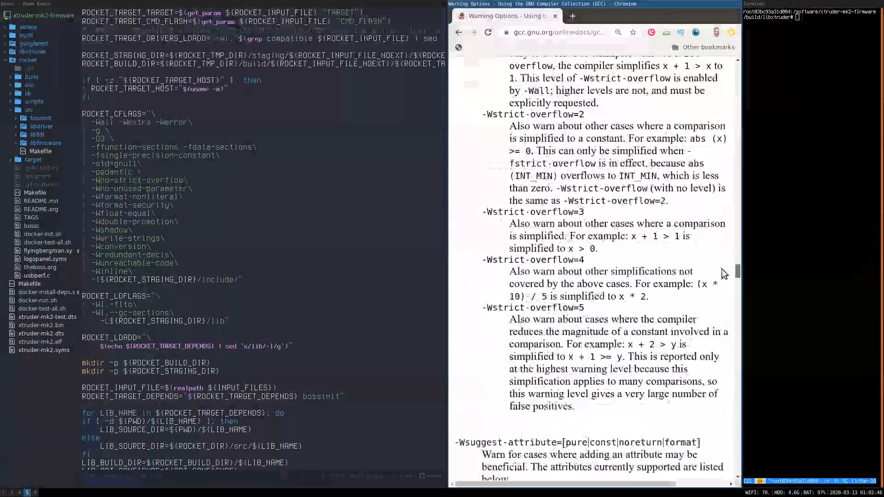